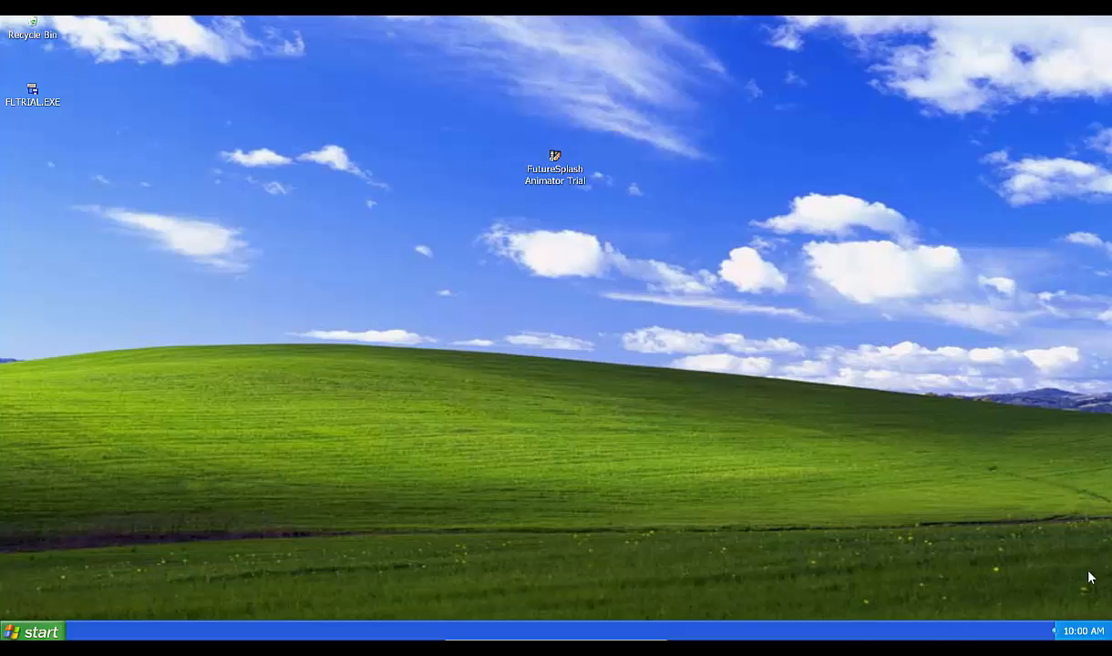
{"action": "mouse_move", "coordinate": [1061, 549]}
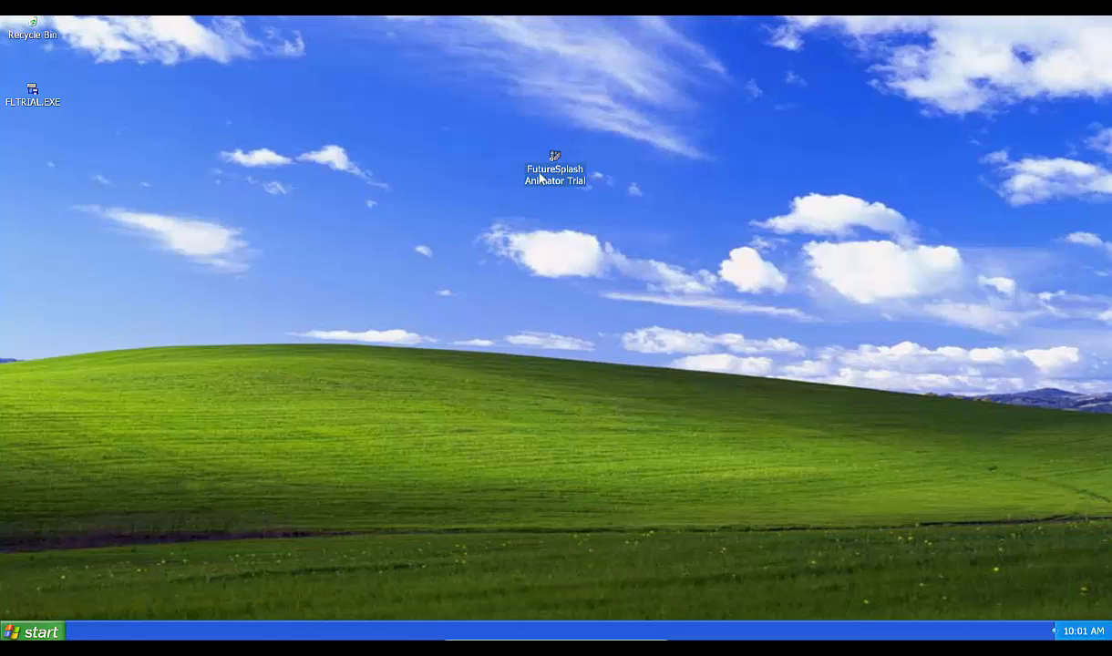
Step: Launch FutureSplash Animator Trial from the desktop with a blank Movie1
{"action": "double_click", "coordinate": [554, 155]}
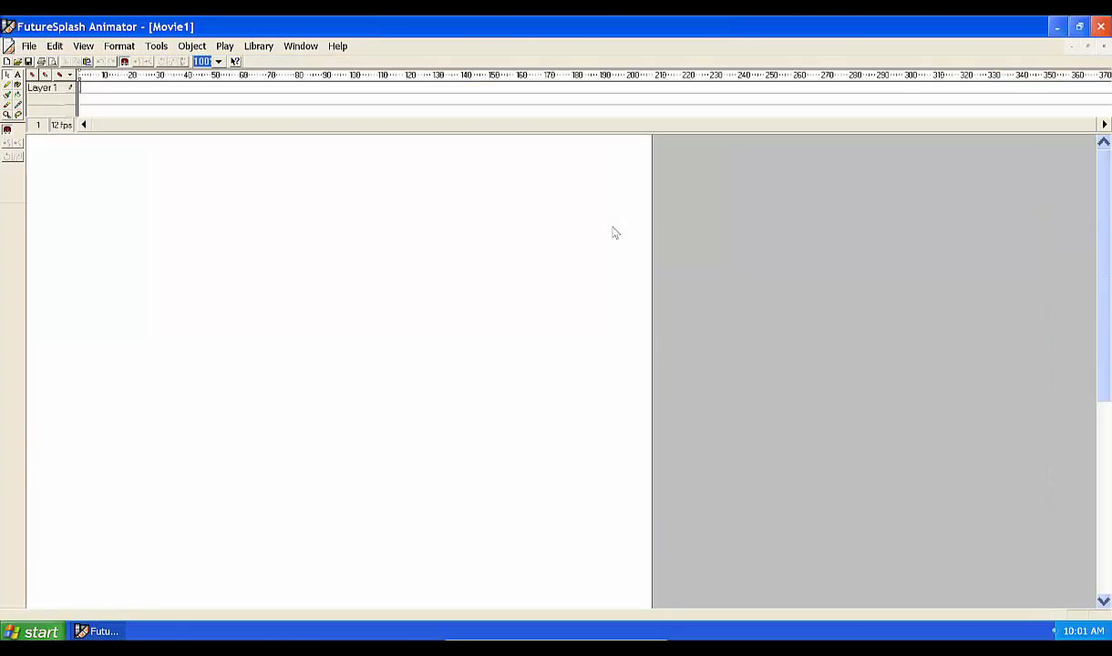
{"action": "mouse_move", "coordinate": [234, 283]}
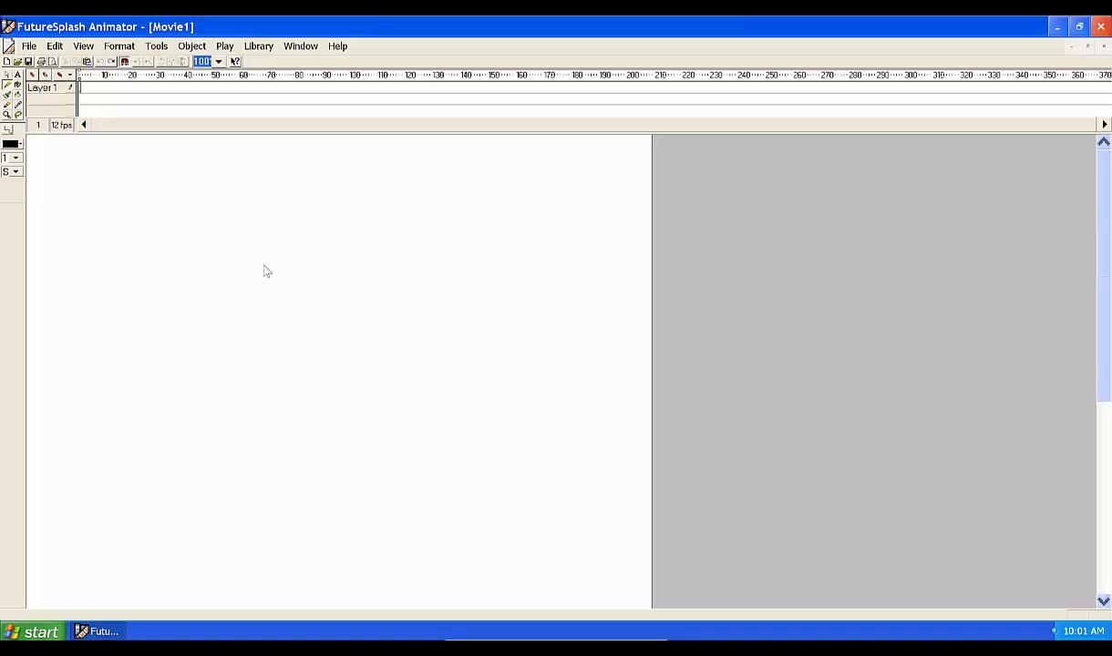
Step: Draw a red filled oval ball near the top of the stage and extend Layer 1's frames
{"action": "left_click_drag", "start_coordinate": [215, 262], "coordinate": [350, 369]}
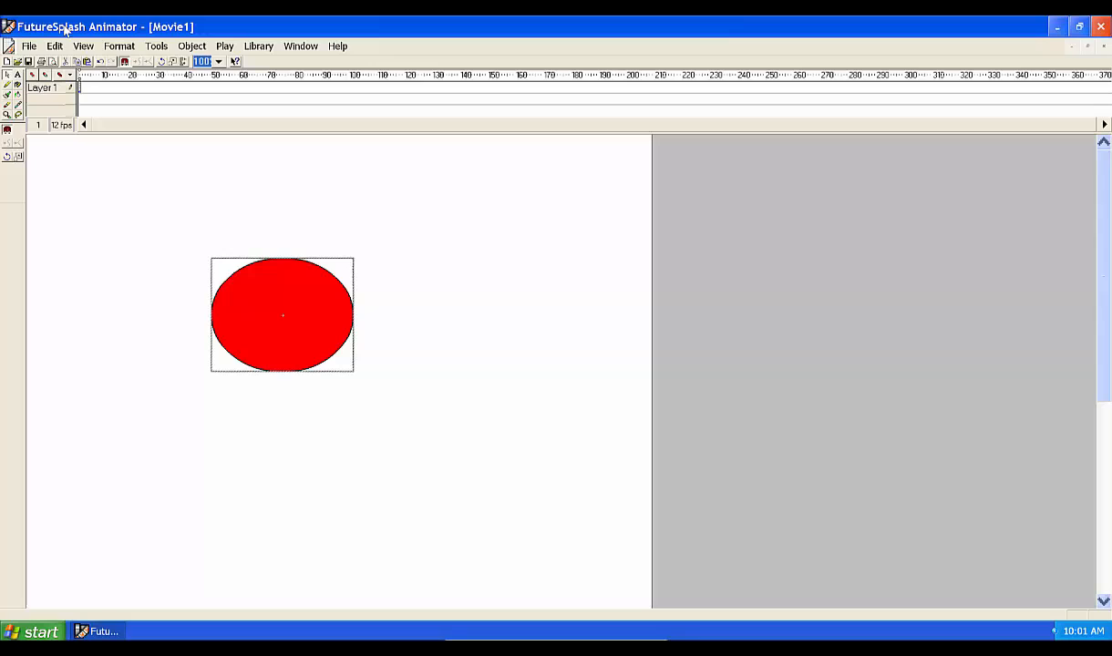
{"action": "left_click", "coordinate": [84, 46]}
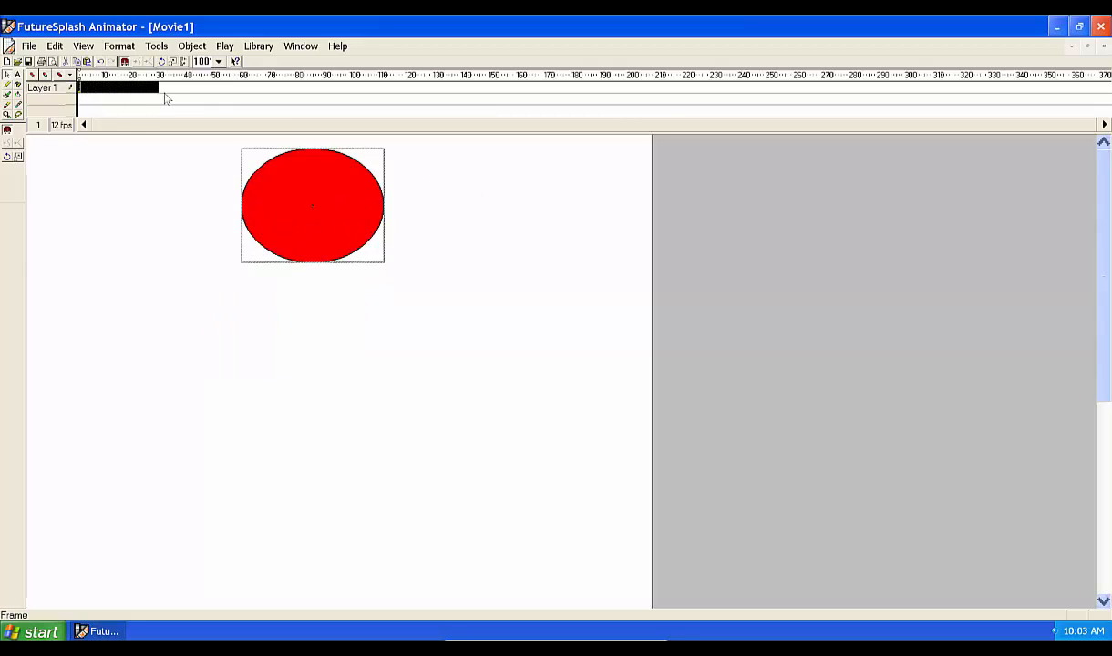
{"action": "right_click", "coordinate": [146, 98]}
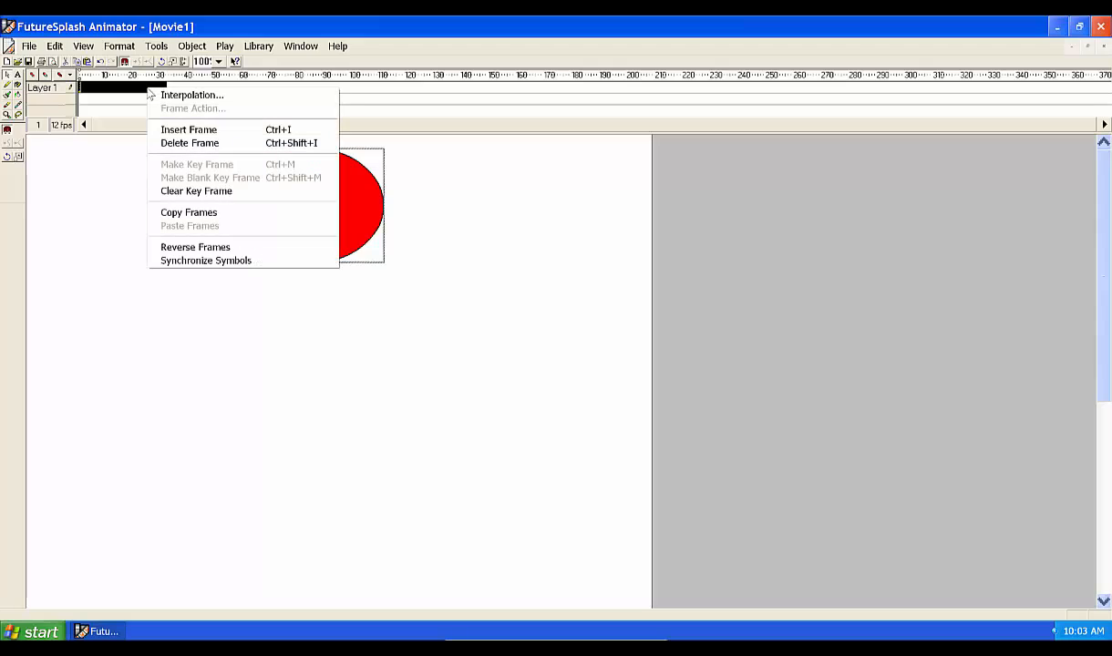
{"action": "mouse_move", "coordinate": [155, 100]}
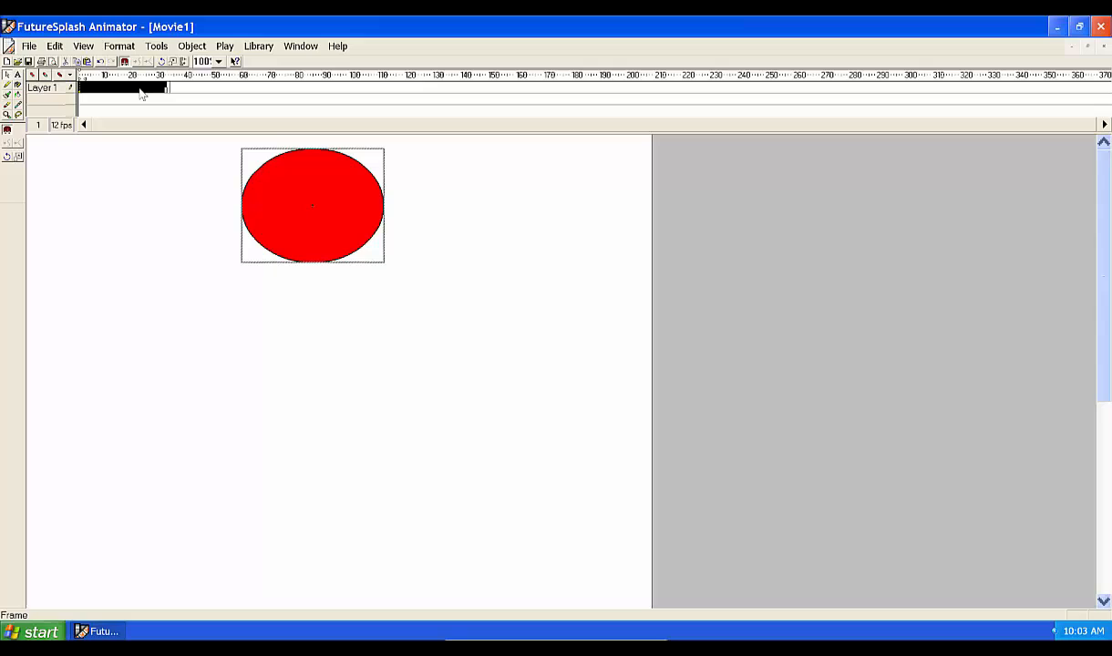
Step: Apply Motion interpolation to the ball's frame span
{"action": "right_click", "coordinate": [137, 95]}
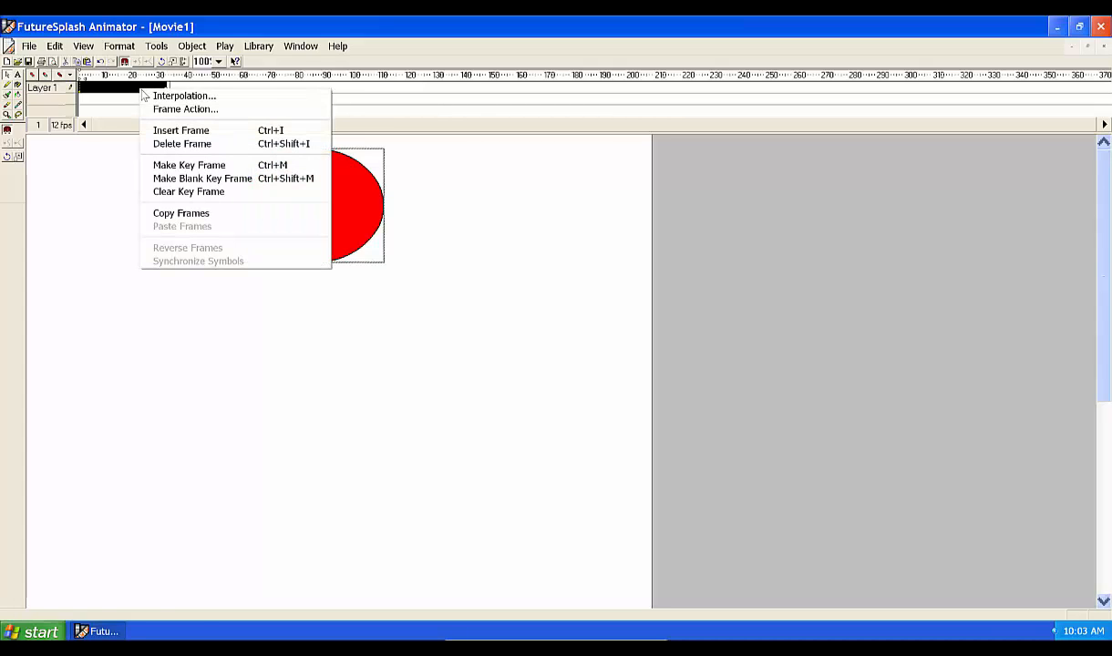
{"action": "left_click", "coordinate": [206, 94]}
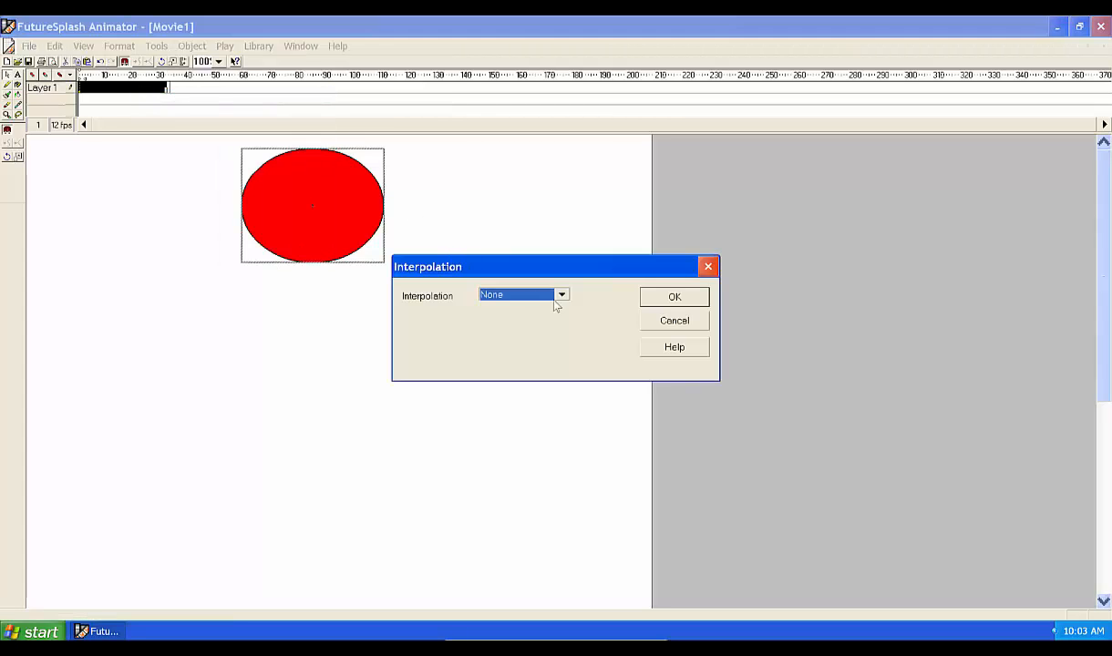
{"action": "left_click", "coordinate": [562, 294]}
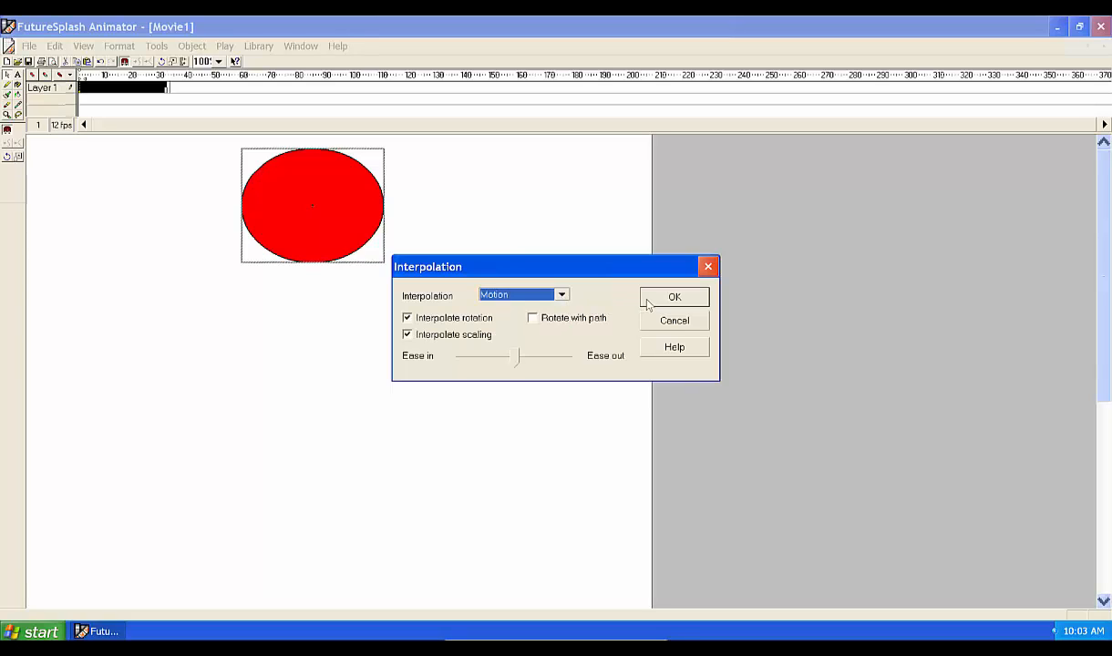
{"action": "left_click", "coordinate": [674, 298]}
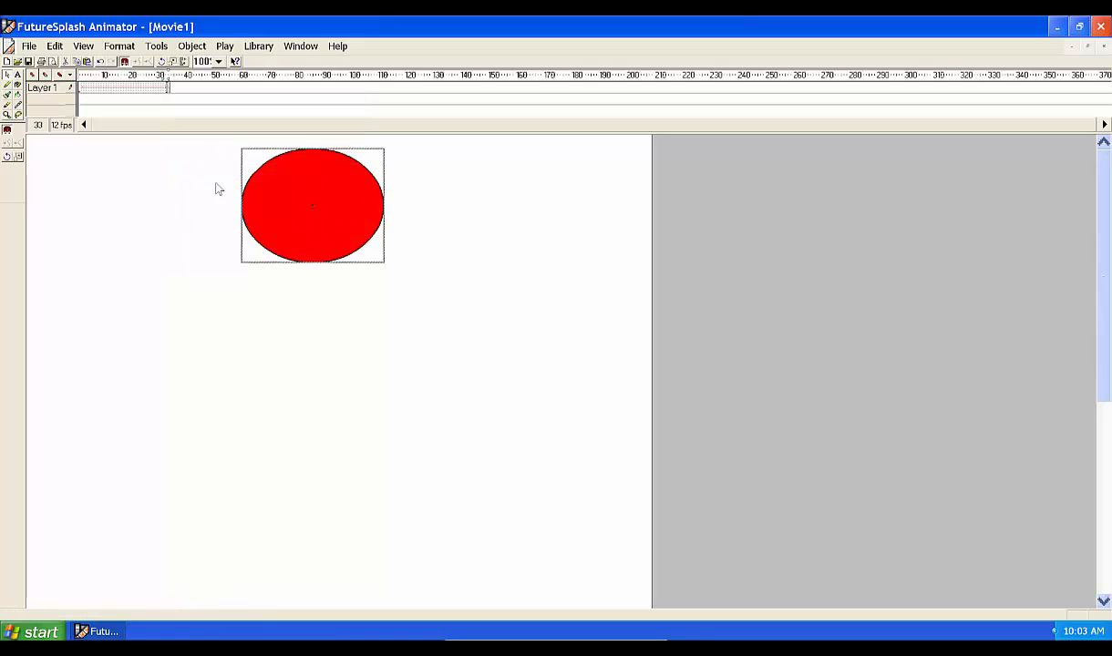
Step: Move the red ball to the bottom of the stage on the last frame
{"action": "left_click_drag", "start_coordinate": [314, 205], "coordinate": [326, 520]}
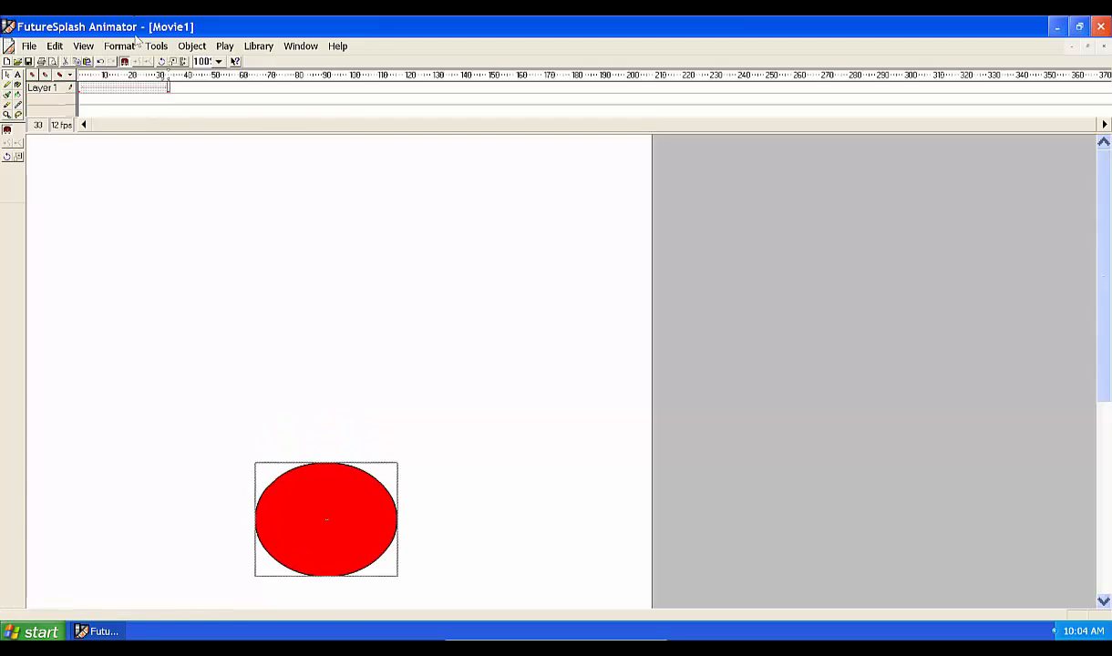
{"action": "mouse_move", "coordinate": [173, 87]}
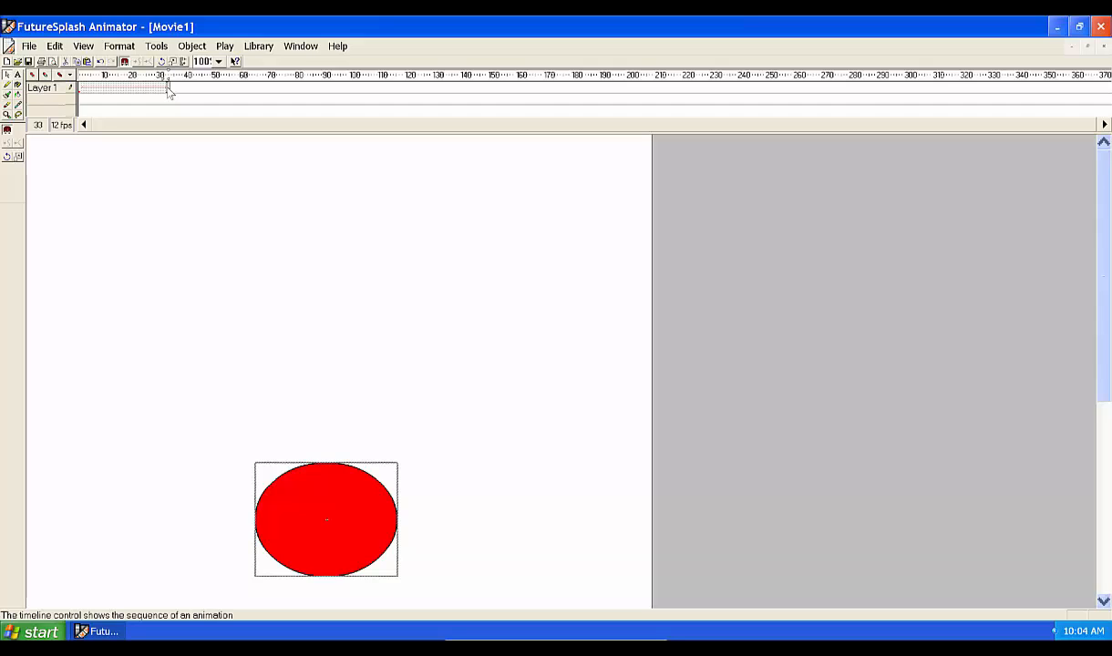
Step: Assign a Goto and Play action to the last frame targeting Page 1, Frame 1
{"action": "right_click", "coordinate": [168, 88]}
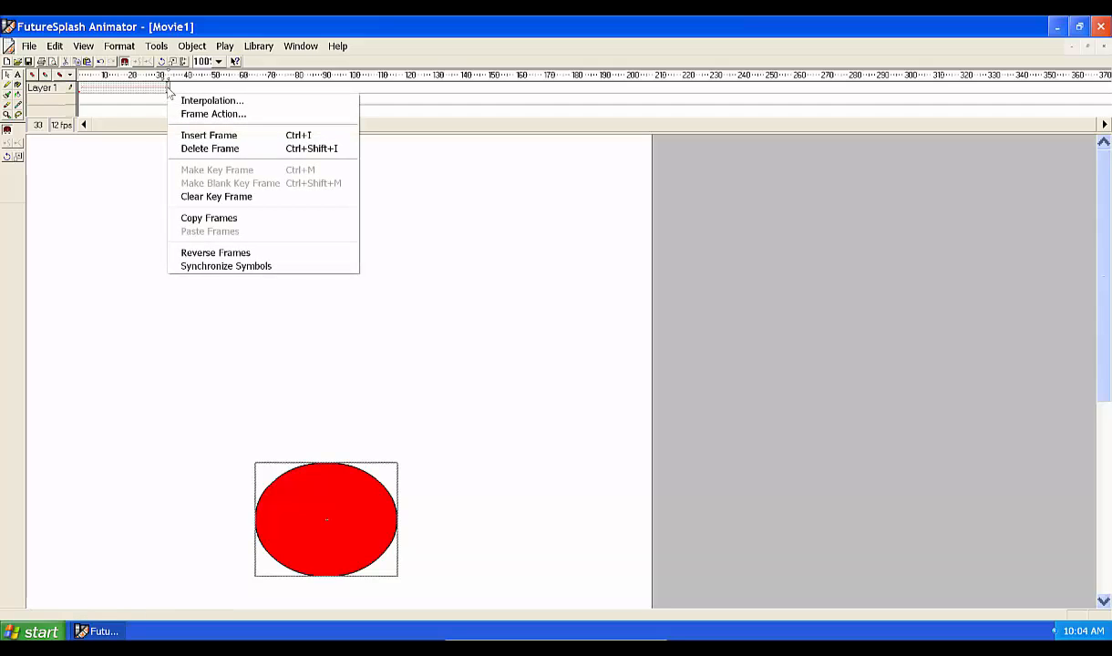
{"action": "left_click", "coordinate": [214, 113]}
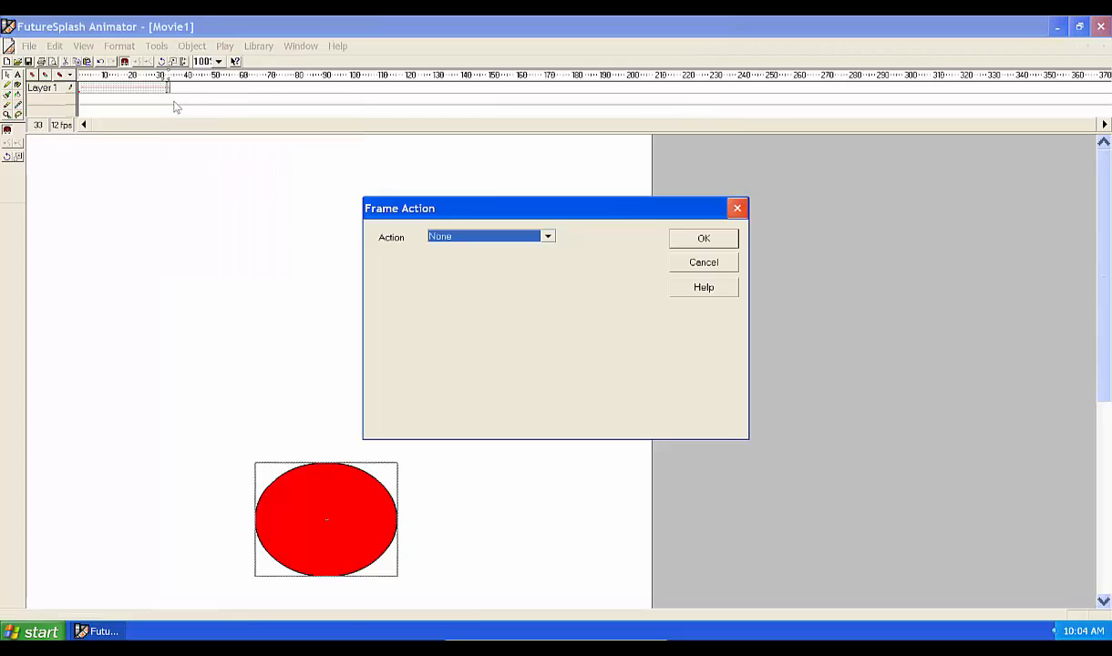
{"action": "left_click", "coordinate": [547, 237]}
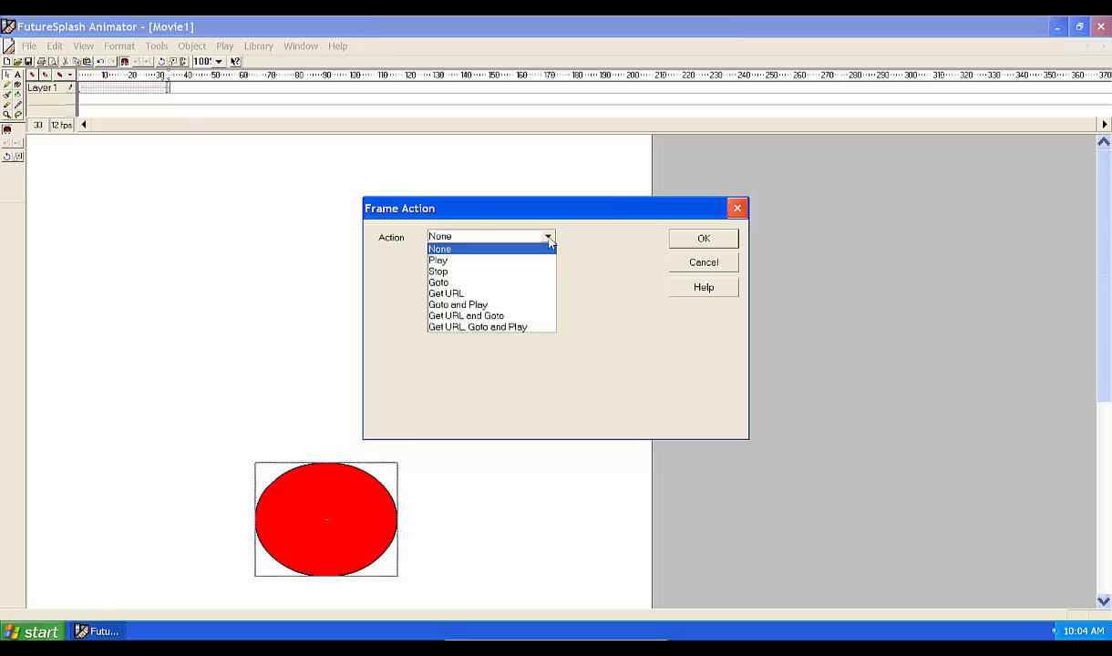
{"action": "mouse_move", "coordinate": [549, 263]}
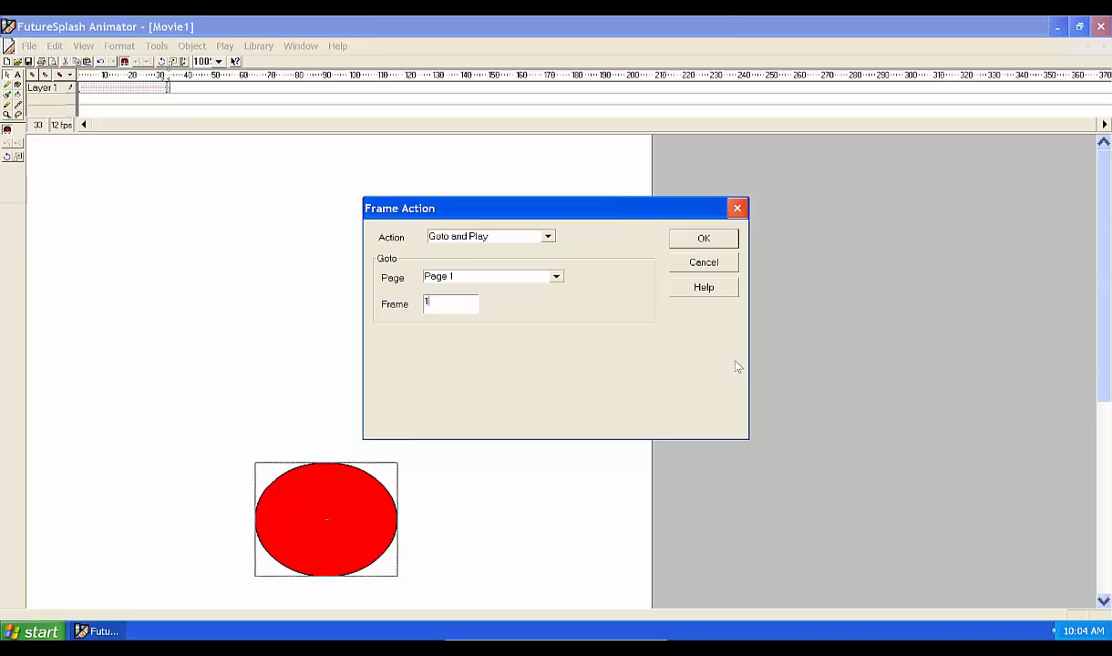
{"action": "mouse_move", "coordinate": [720, 248]}
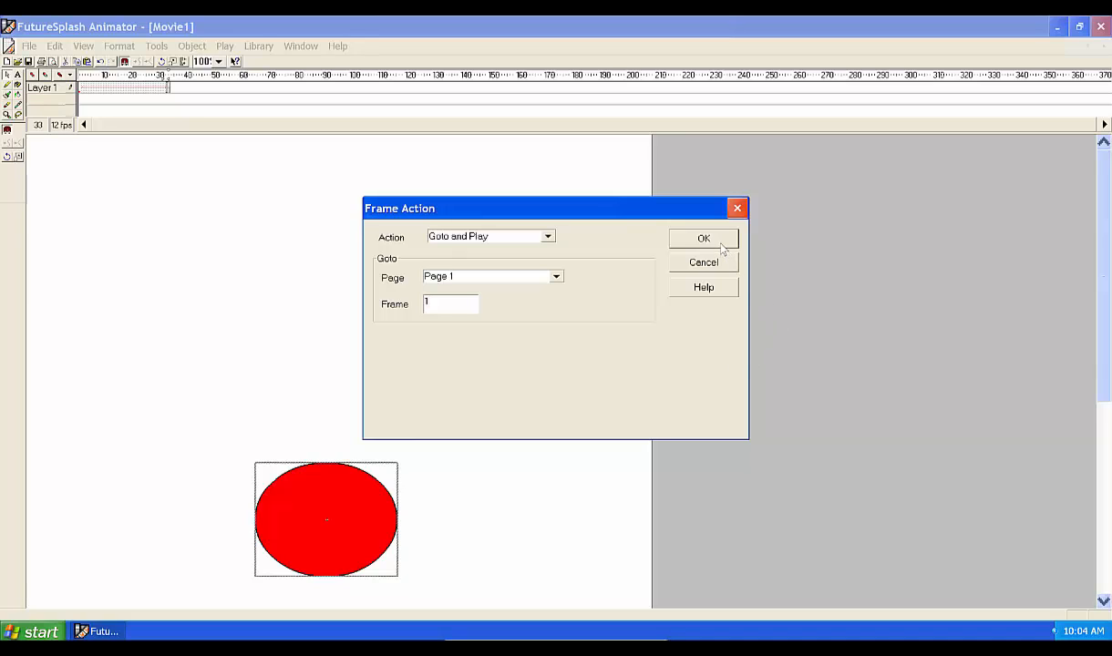
{"action": "left_click", "coordinate": [703, 237]}
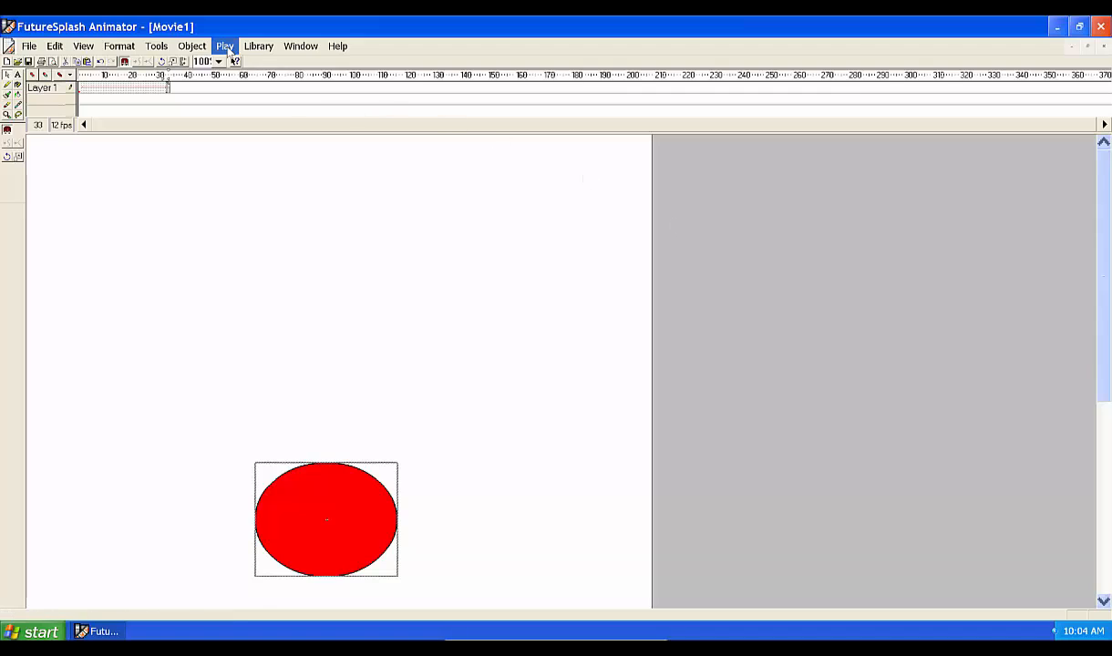
Step: Play All Pages to preview the ball travelling down the stage
{"action": "left_click", "coordinate": [225, 46]}
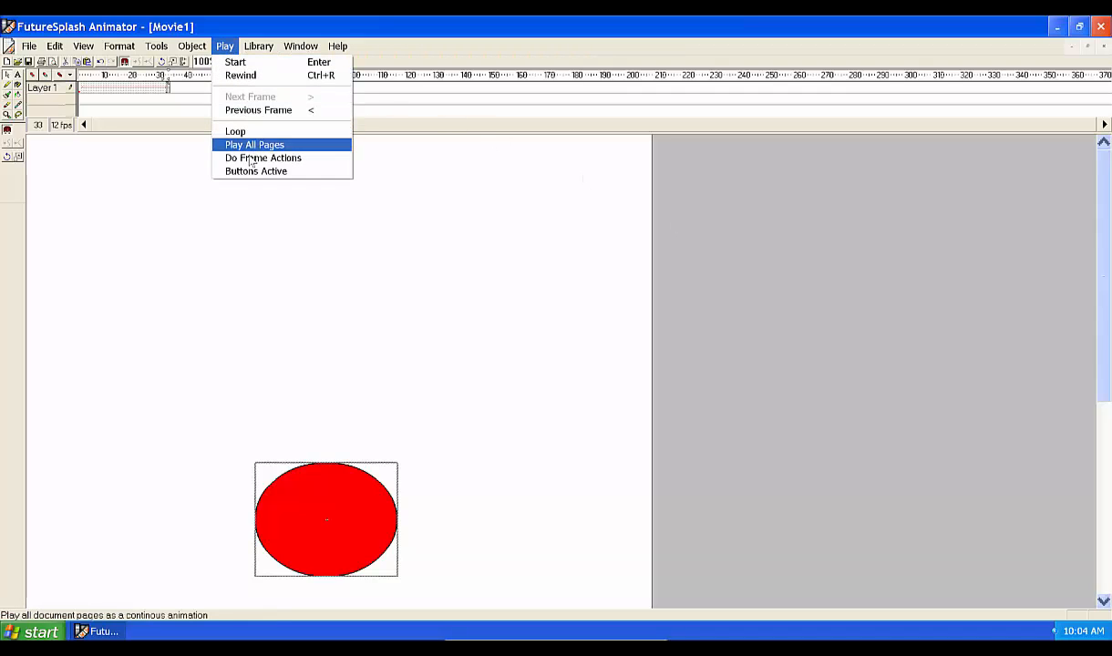
{"action": "left_click", "coordinate": [254, 144]}
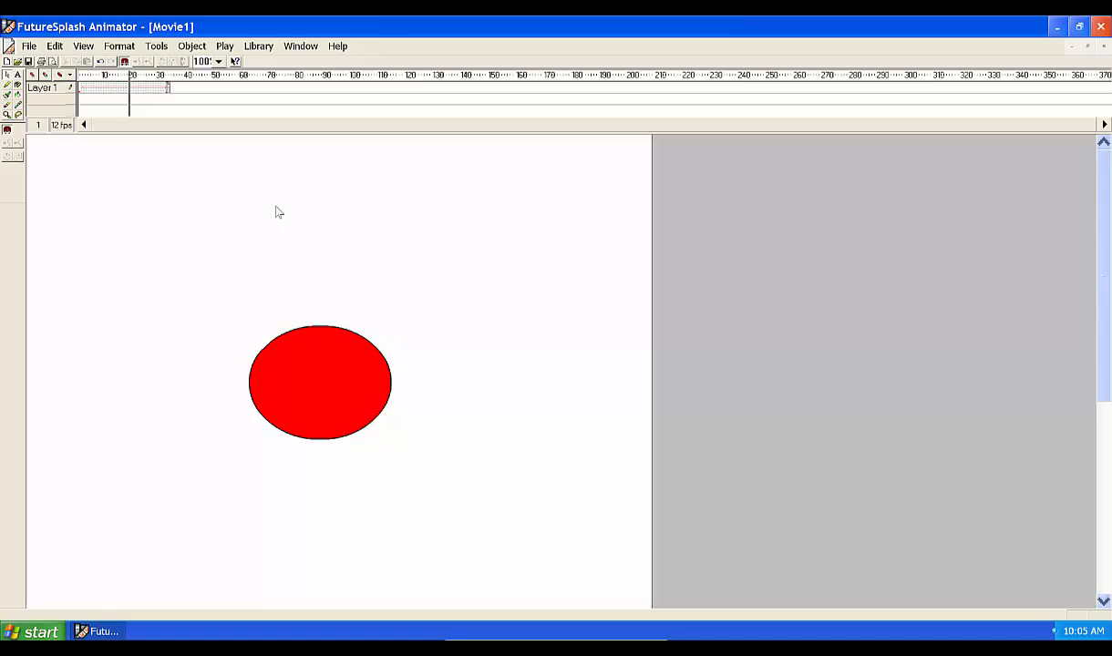
{"action": "left_click", "coordinate": [31, 46]}
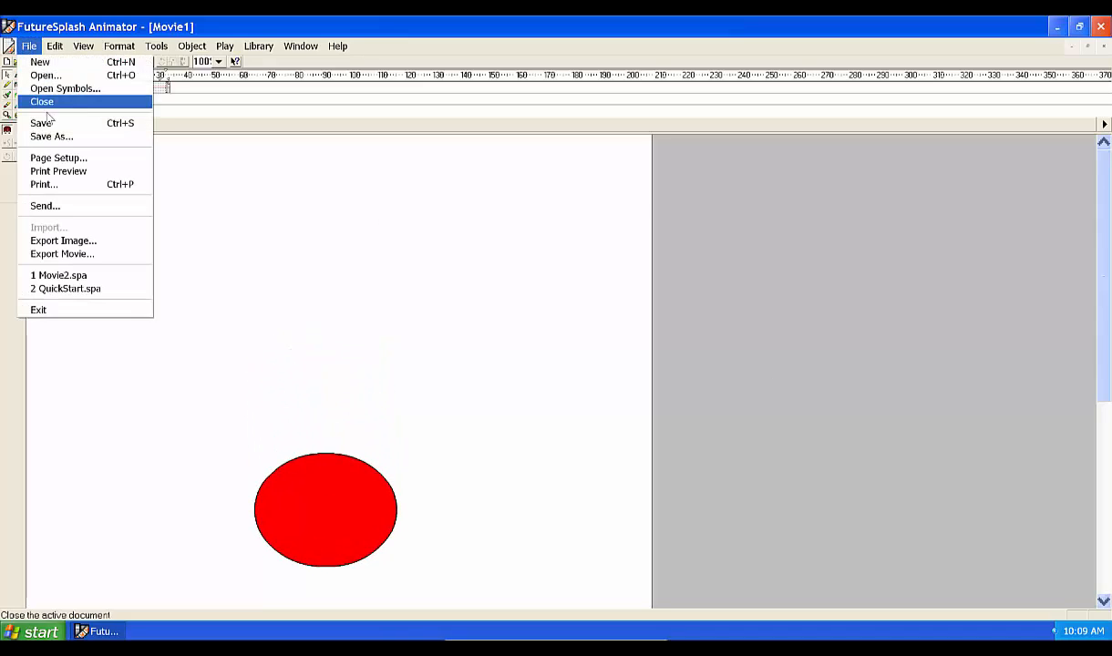
Step: Save the movie as Movie1.spa and export it as a .spl player movie
{"action": "left_click", "coordinate": [51, 137]}
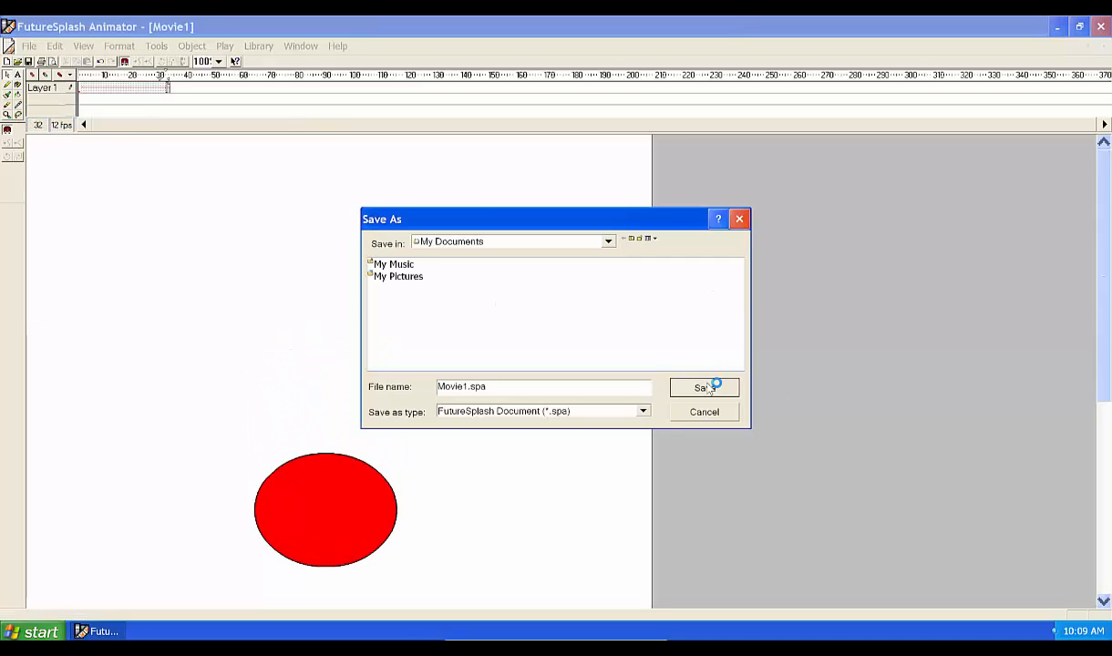
{"action": "left_click", "coordinate": [704, 386]}
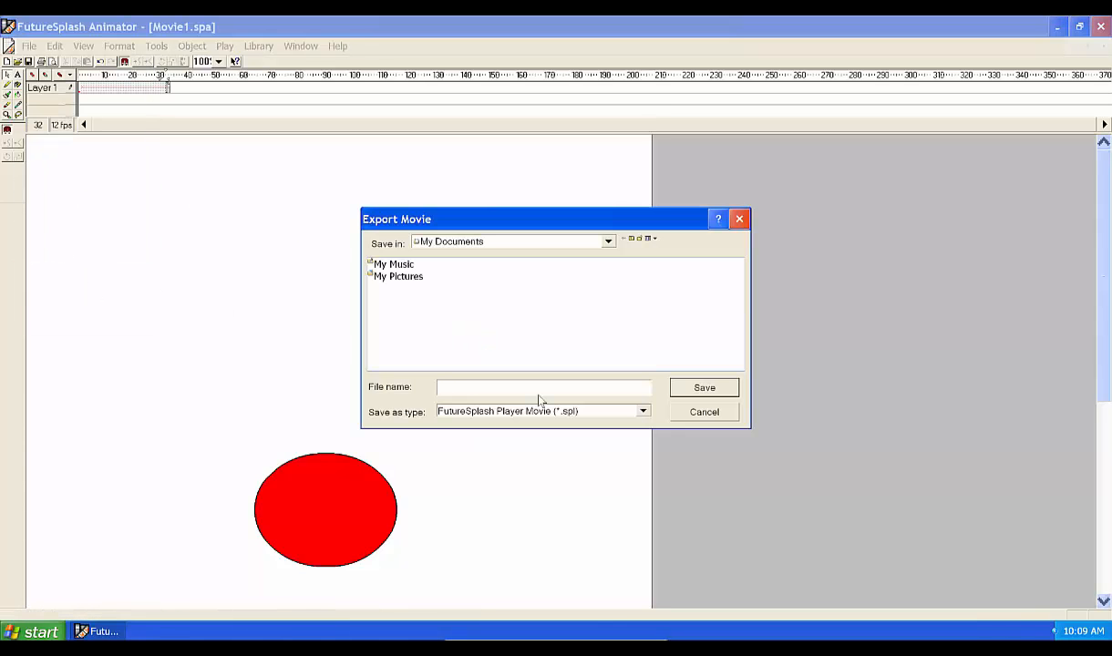
{"action": "left_click", "coordinate": [704, 386]}
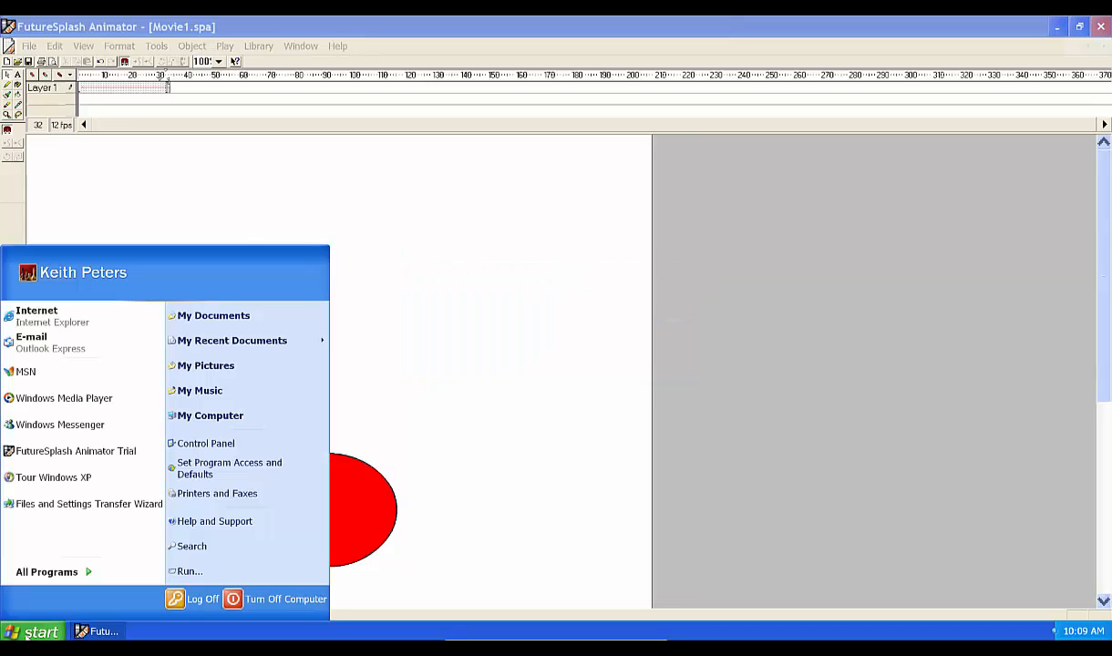
Step: Browse My Documents to find Movie1.spa and the exported myMovie.spl
{"action": "left_click", "coordinate": [213, 316]}
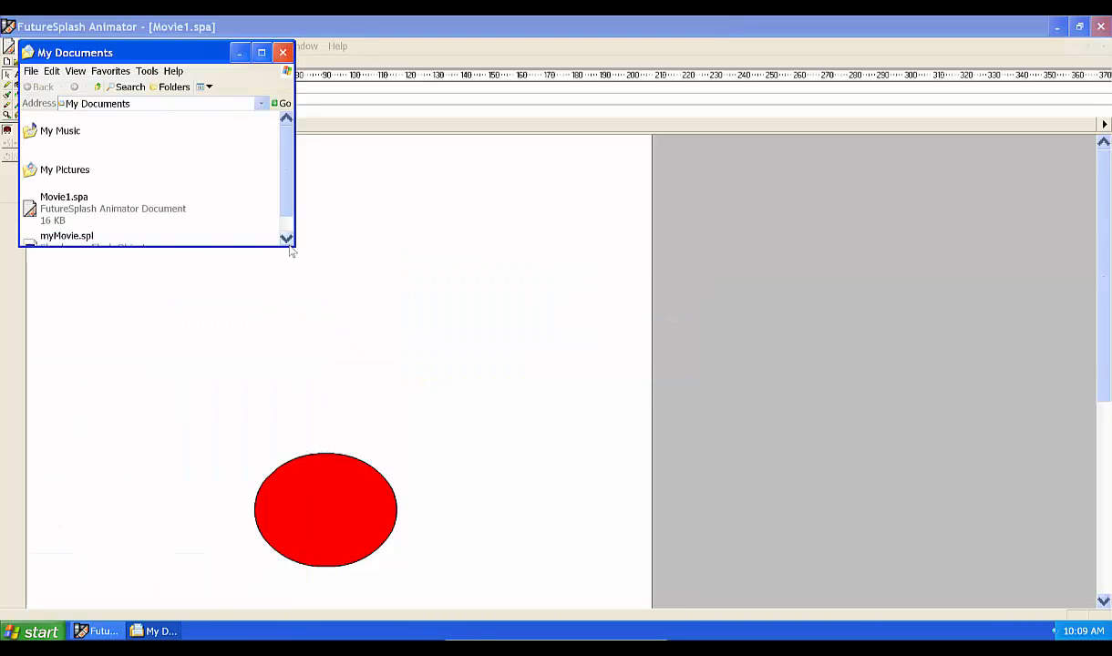
{"action": "scroll", "scroll_direction": "down", "scroll_amount": 3}
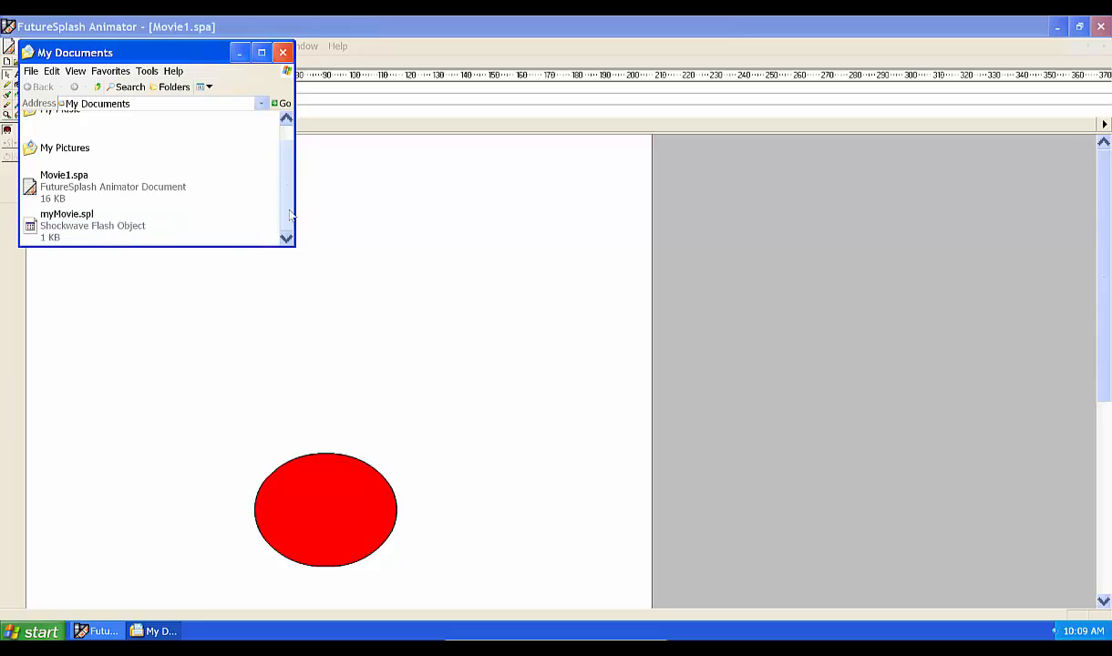
{"action": "mouse_move", "coordinate": [241, 226]}
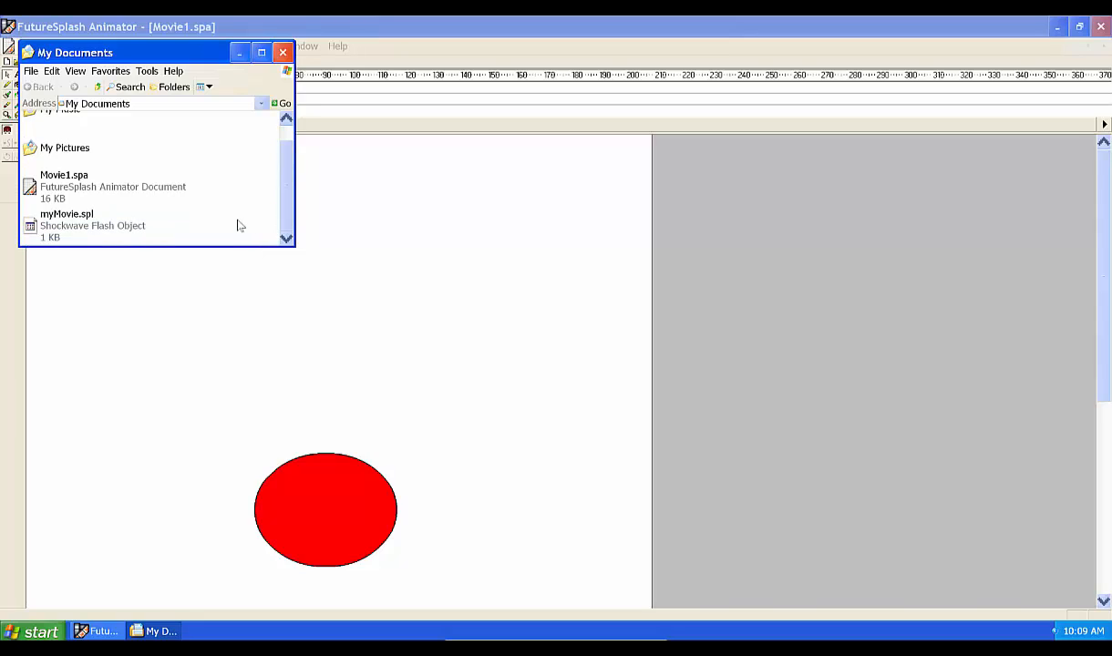